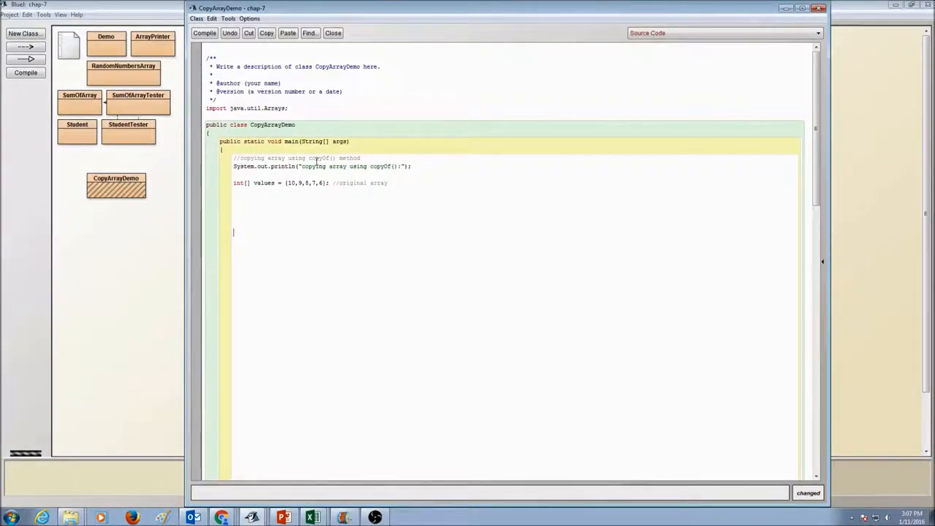
pyautogui.moveTo(349, 159)
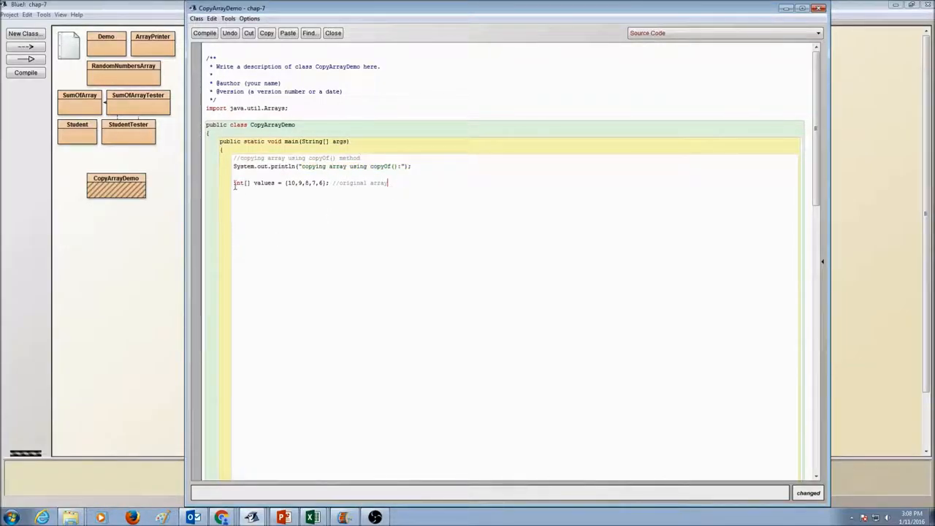
# Write int[] newValues = Arrays.copyOf(values, values.length); below the values declaration.
pyautogui.moveTo(234, 182); pyautogui.dragTo(388, 183)
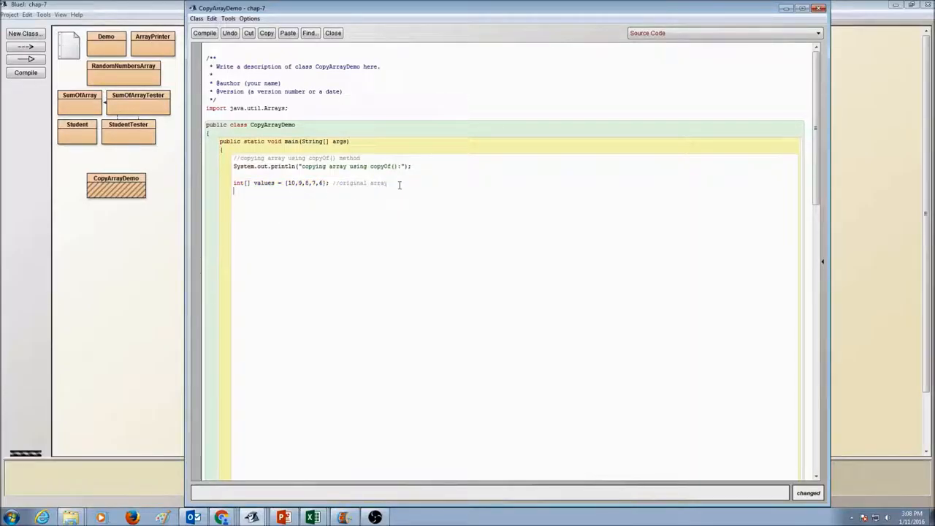
pyautogui.write('int[]')
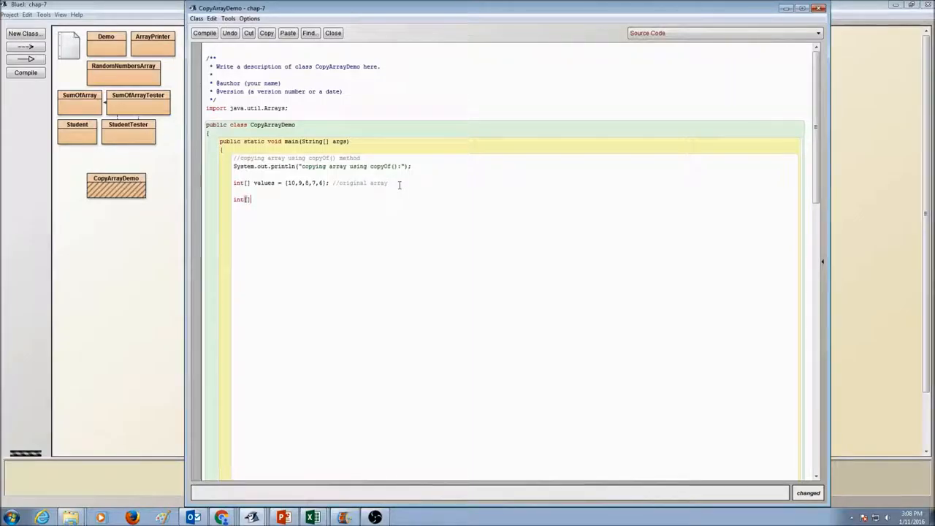
pyautogui.write('new')
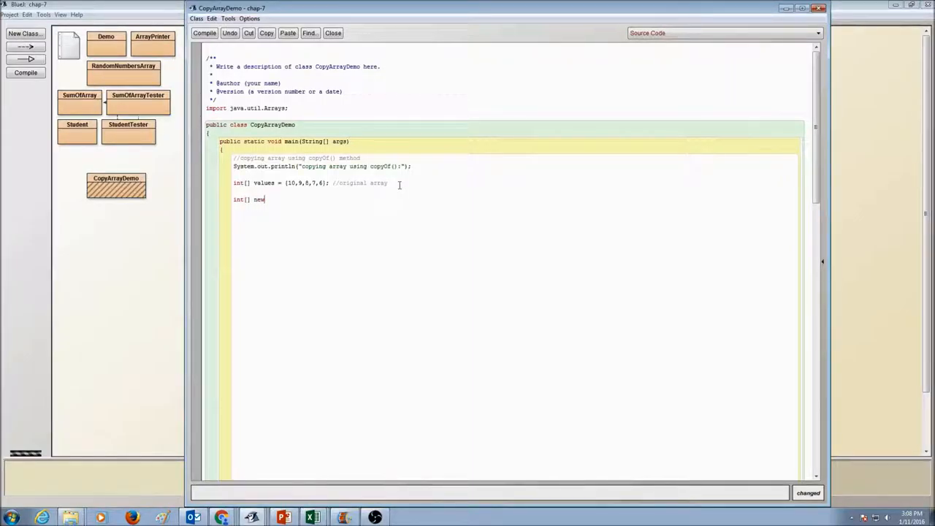
pyautogui.write('Values')
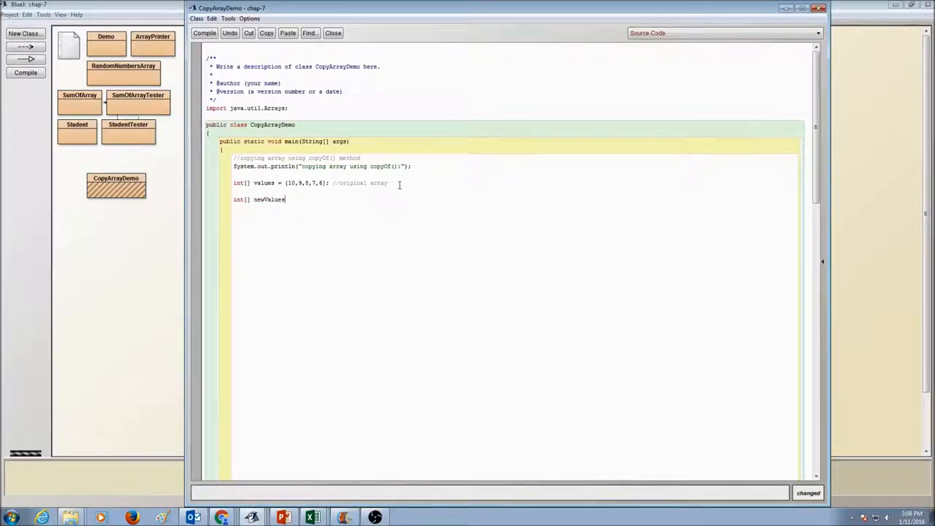
pyautogui.write('=')
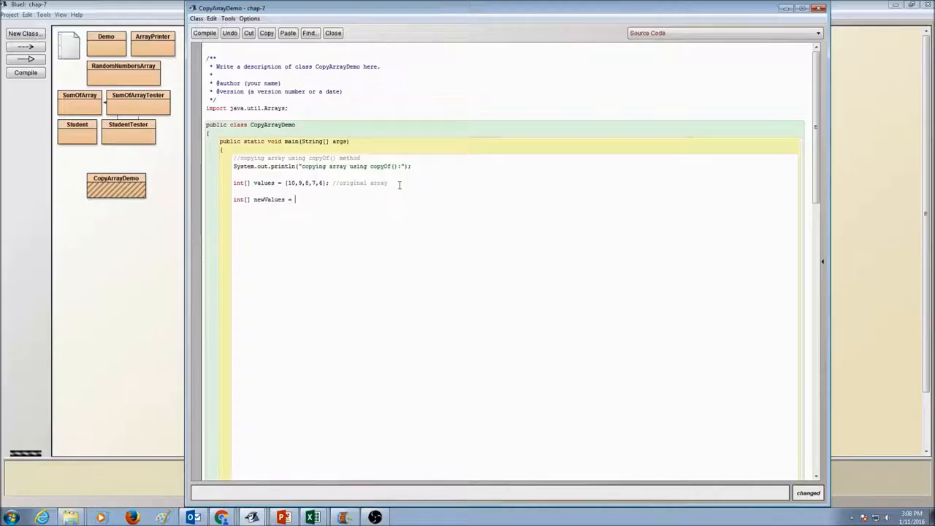
pyautogui.write('Arrays')
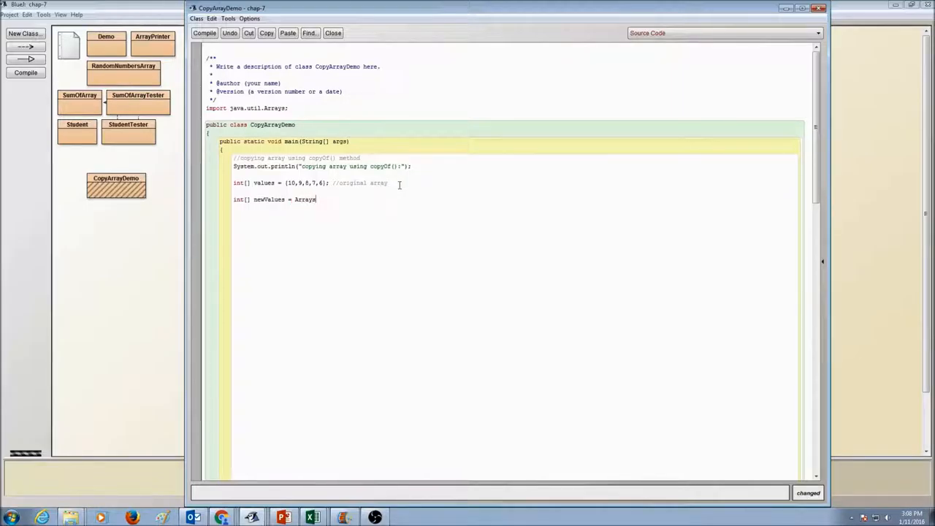
pyautogui.write('.cop')
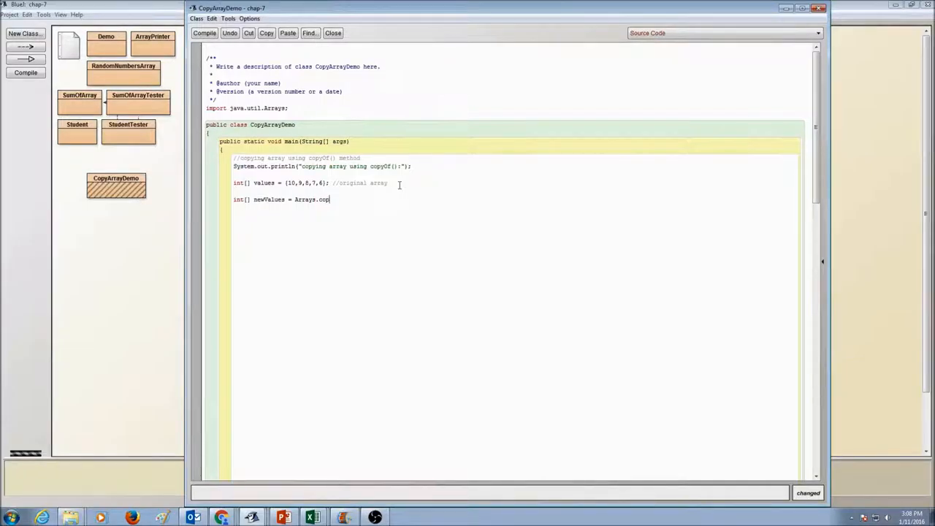
pyautogui.write('yOf(')
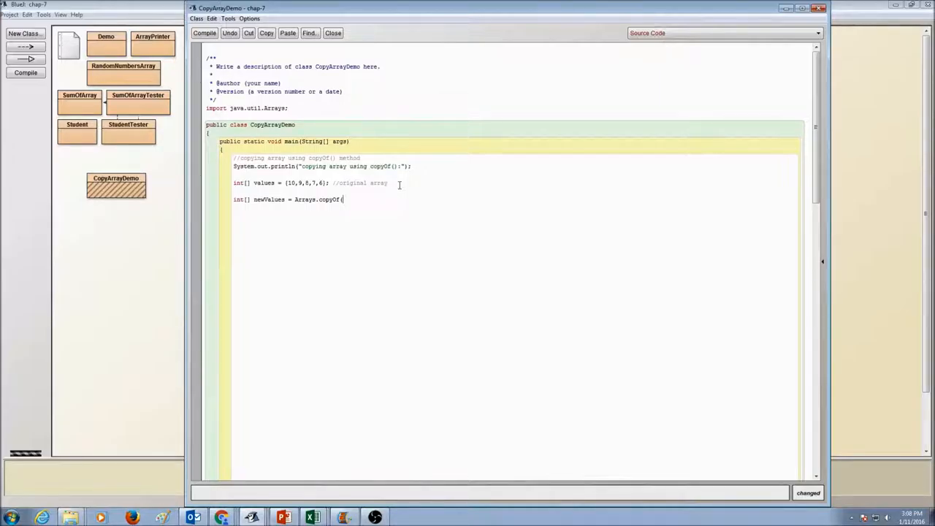
pyautogui.write('values,')
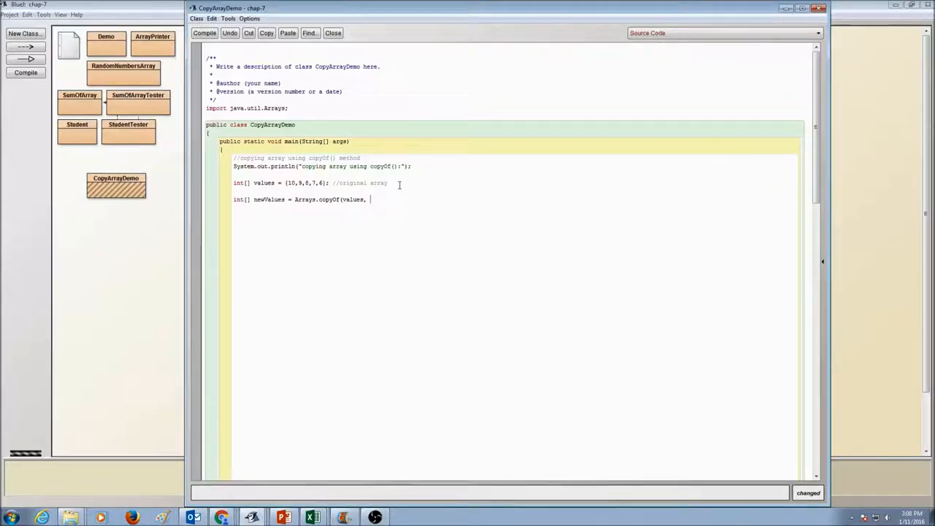
pyautogui.write('value')
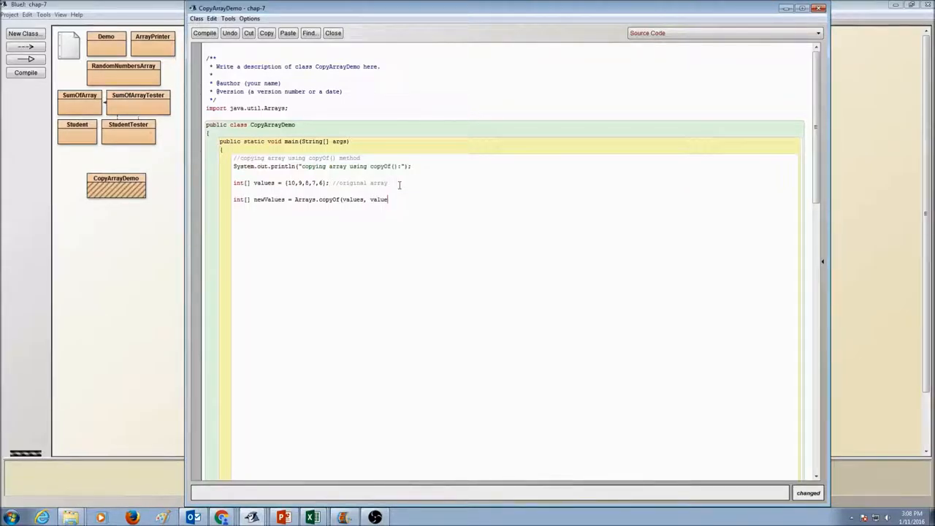
pyautogui.write('s.length);')
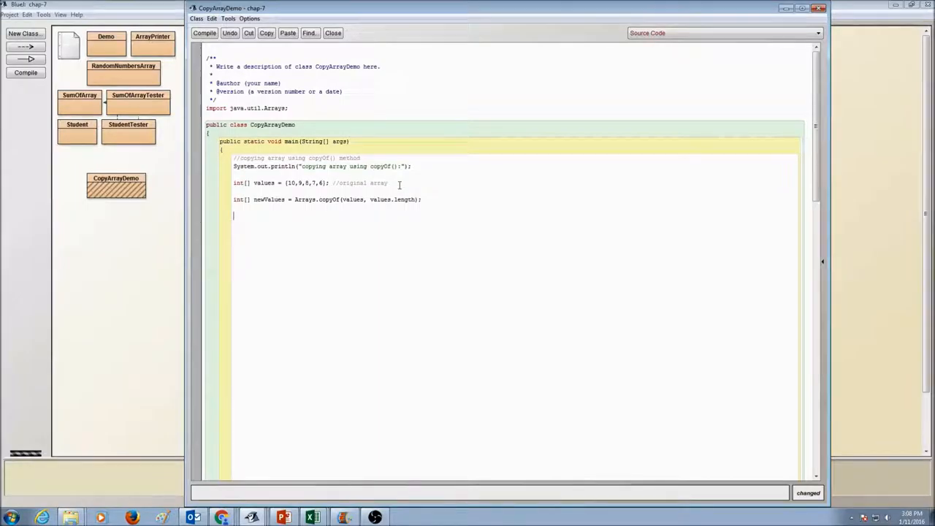
# Write the loop header for (int i=0; i<values.length; i++).
pyautogui.write('for/int')
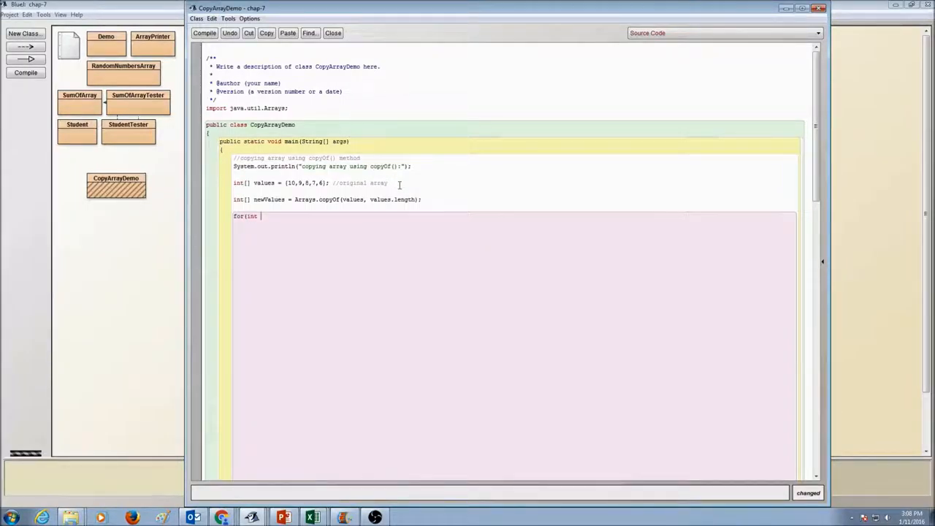
pyautogui.write('i=0;')
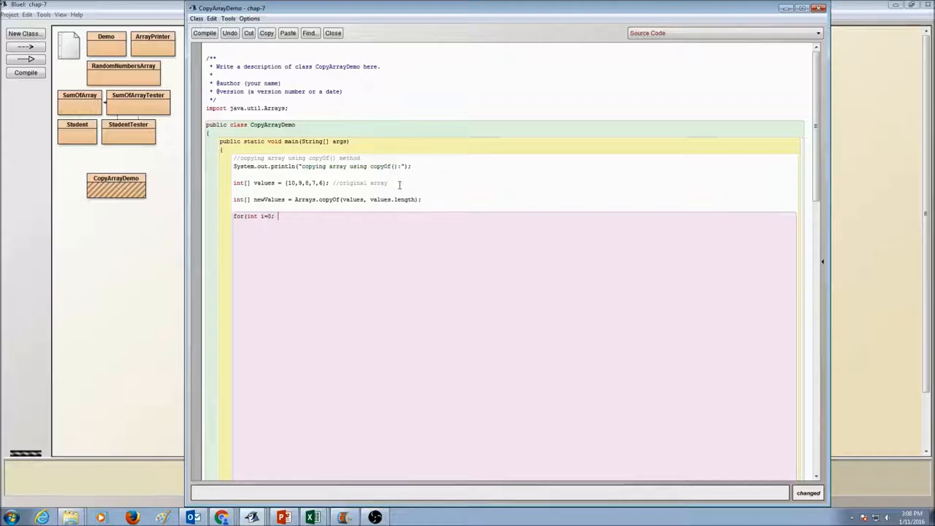
pyautogui.write('i<')
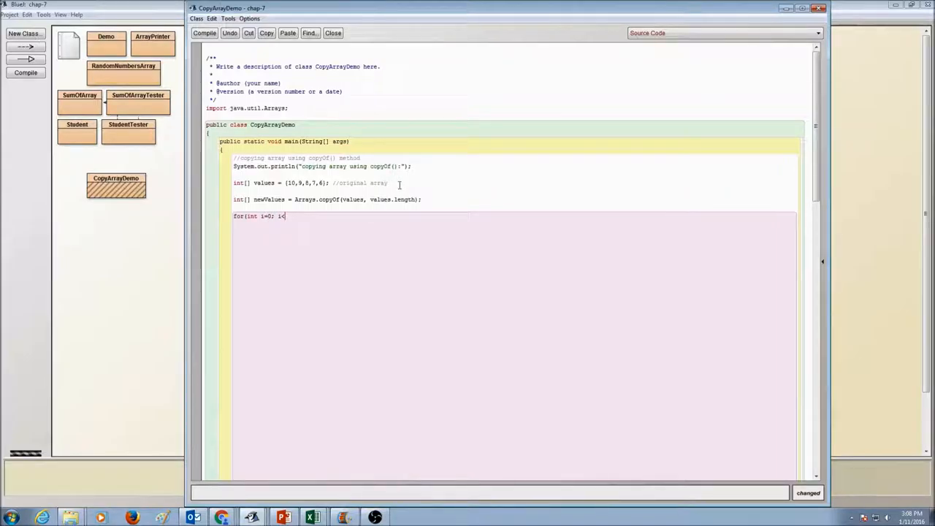
pyautogui.write('values.')
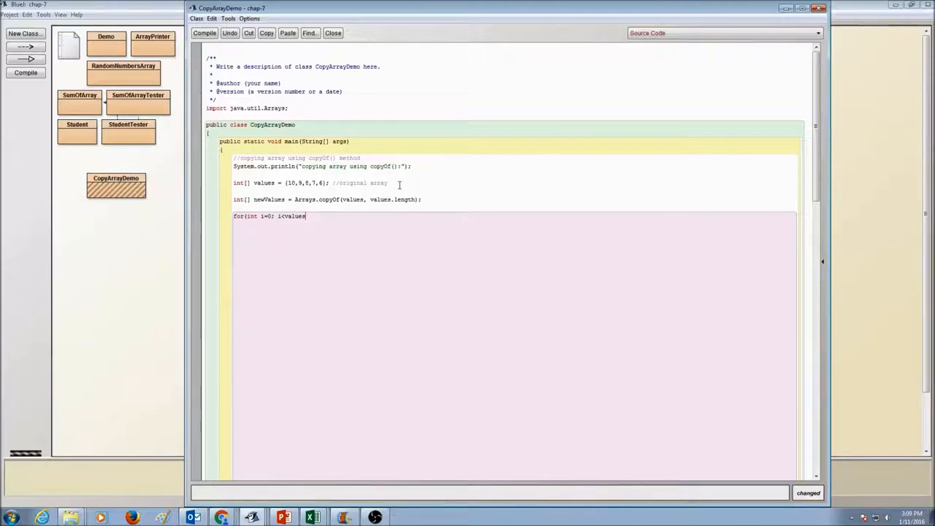
pyautogui.write('.lenth')
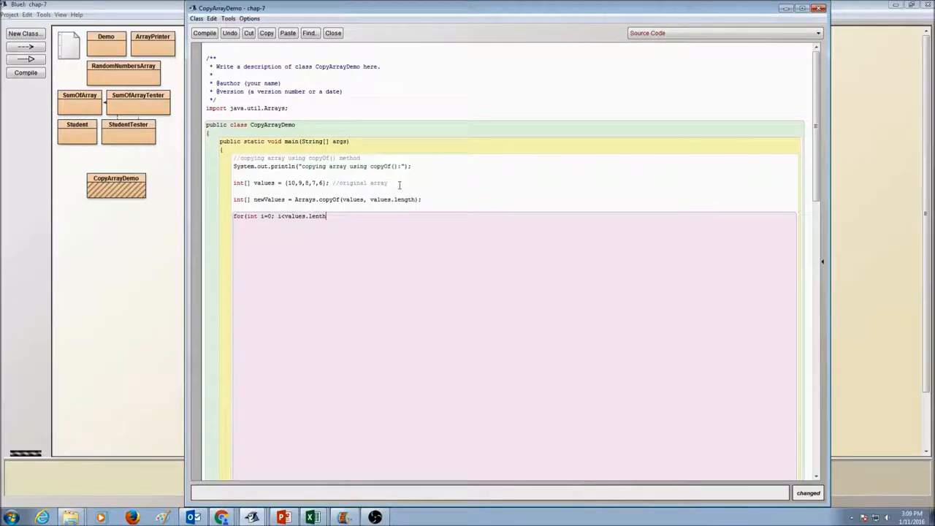
pyautogui.write('h')
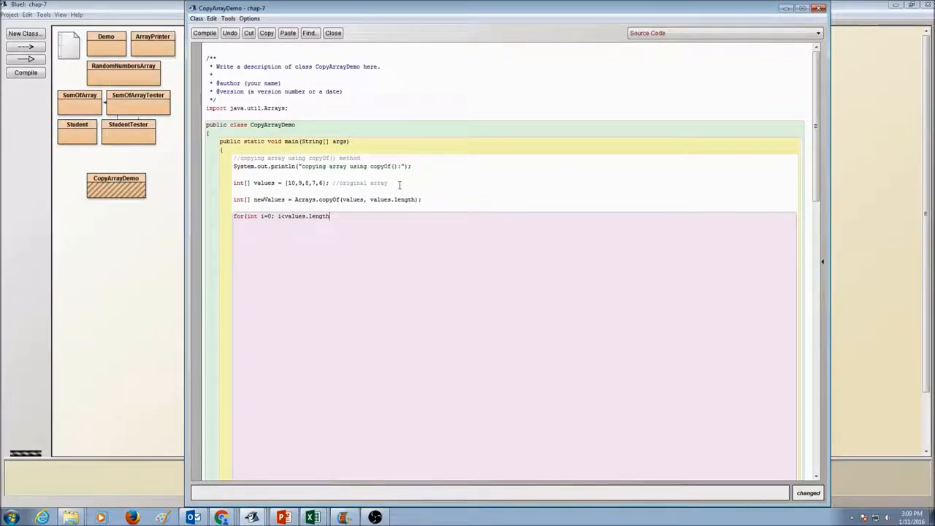
pyautogui.write('"; "')
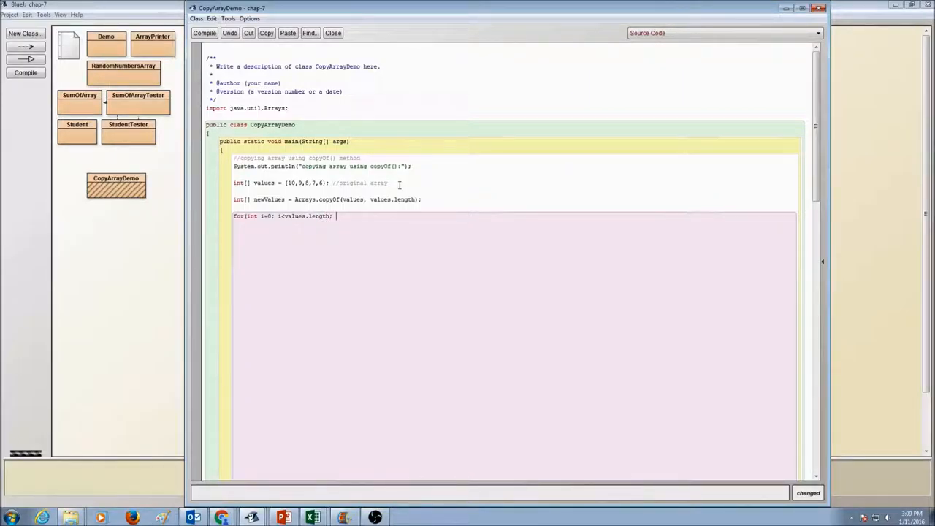
pyautogui.write('i++')
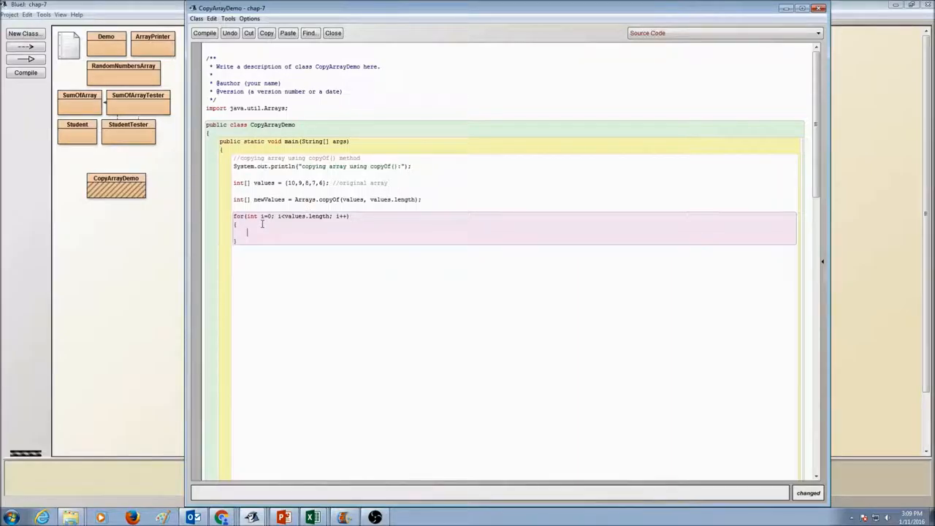
# Inside the loop, write System.out.print(values[i] + " ");.
pyautogui.write('Syste,')
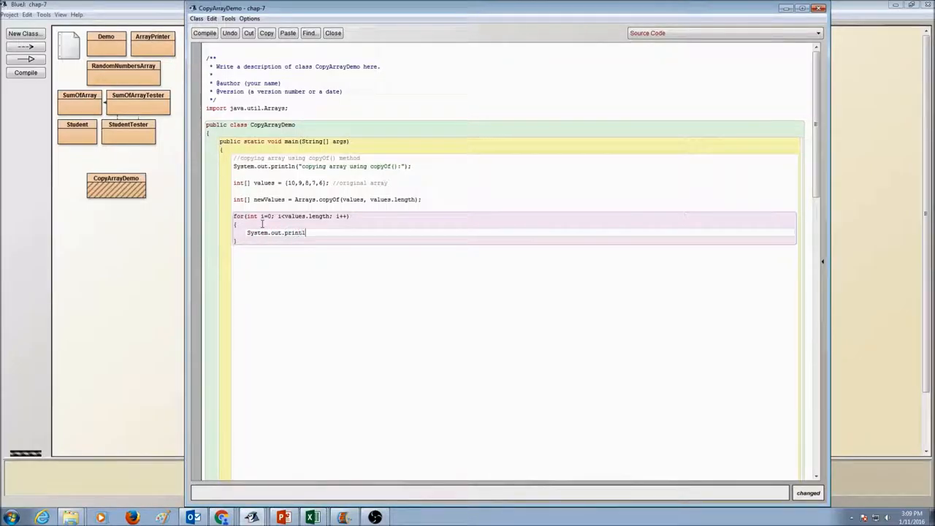
pyautogui.write('(values')
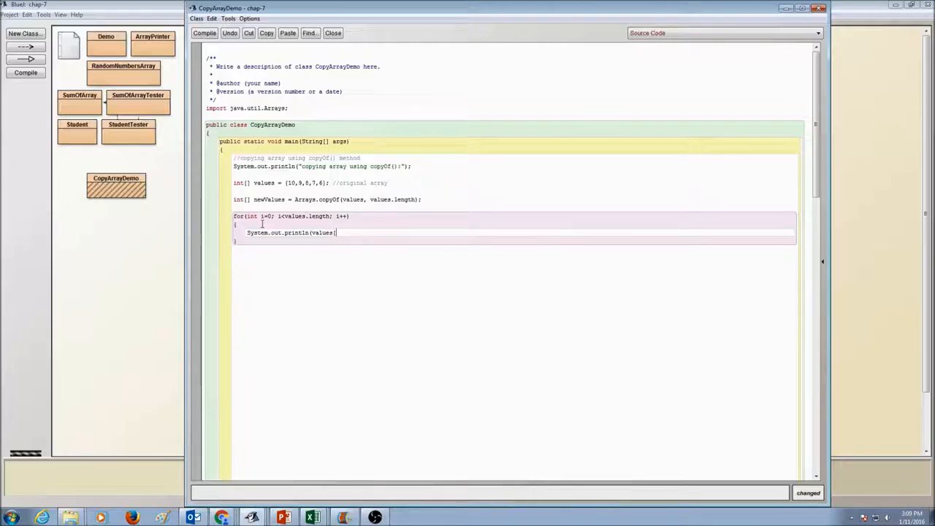
pyautogui.write('[i])')
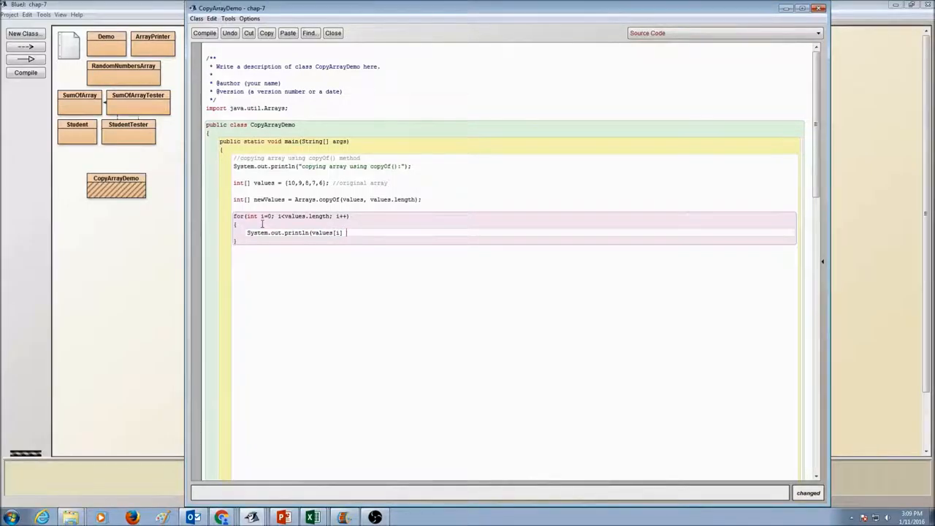
pyautogui.write('+')
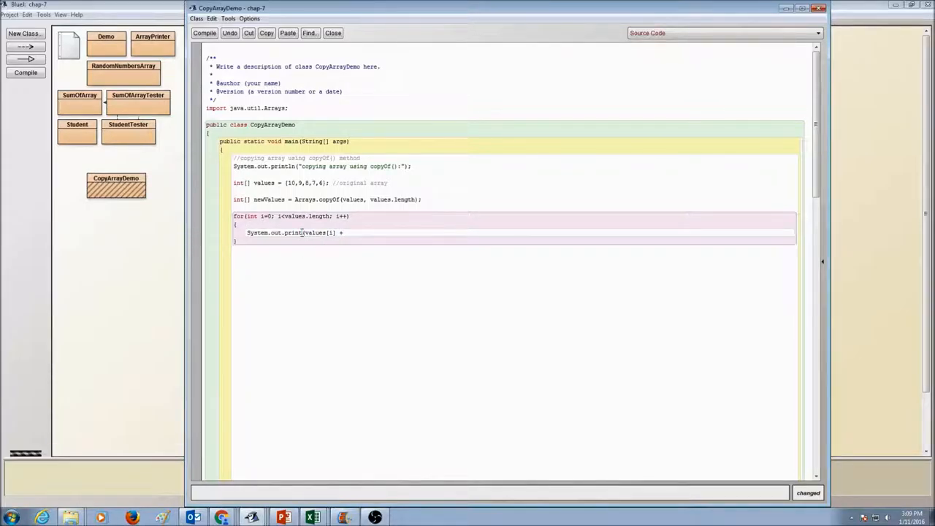
pyautogui.write('" "')
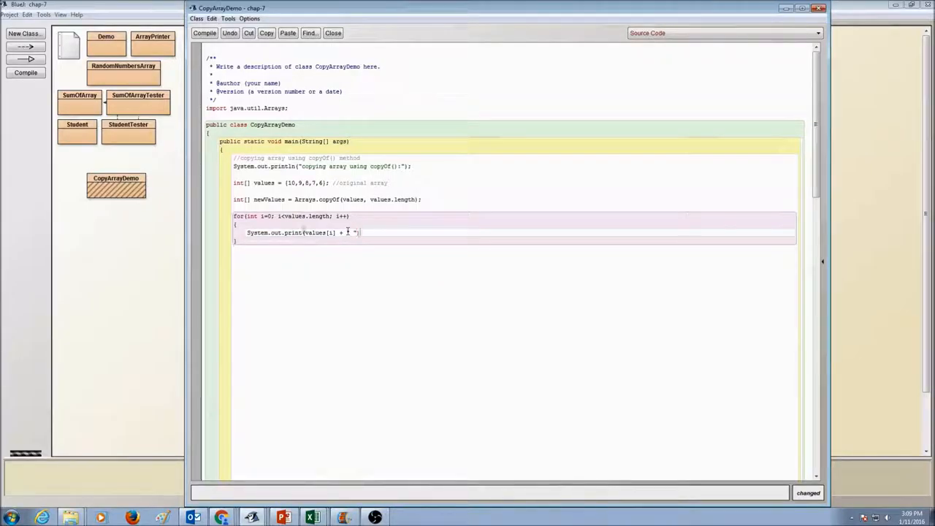
pyautogui.write(');')
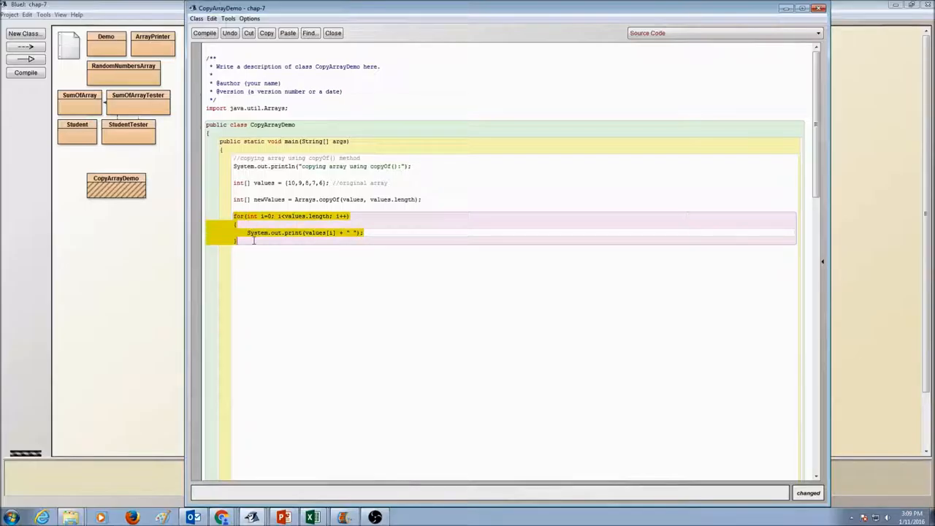
# Paste a second loop over newValues and add 'printing original array' and 'printing new array' comments.
pyautogui.click(263, 256)
pyautogui.write('//printing o')
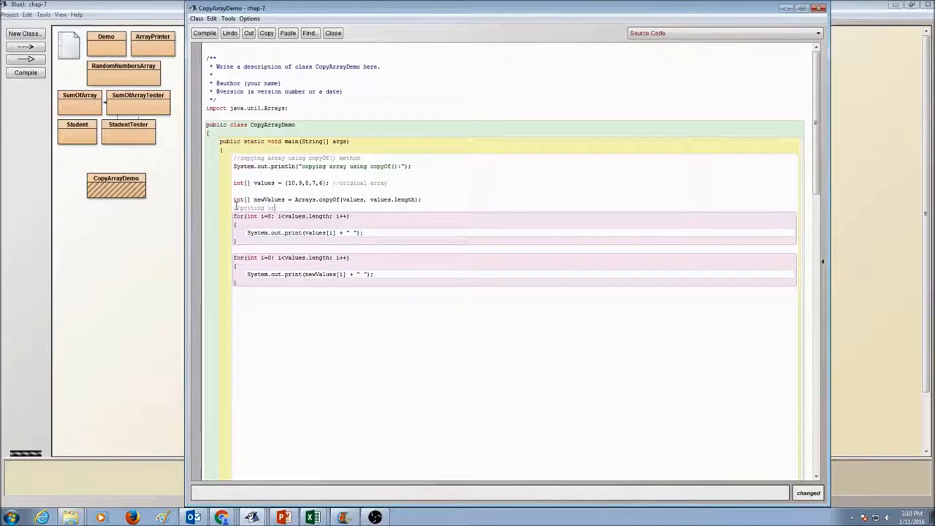
pyautogui.write('riginal array')
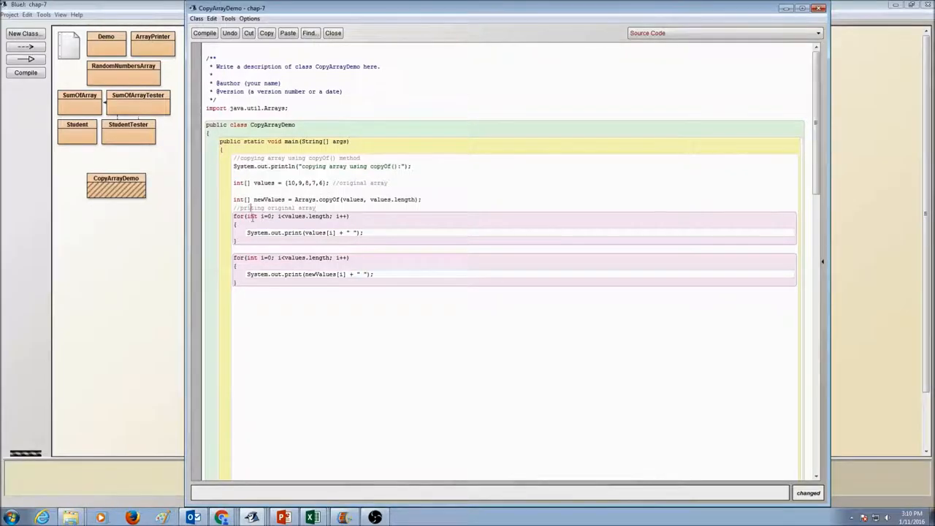
pyautogui.click(260, 244)
pyautogui.write('//printing new array')
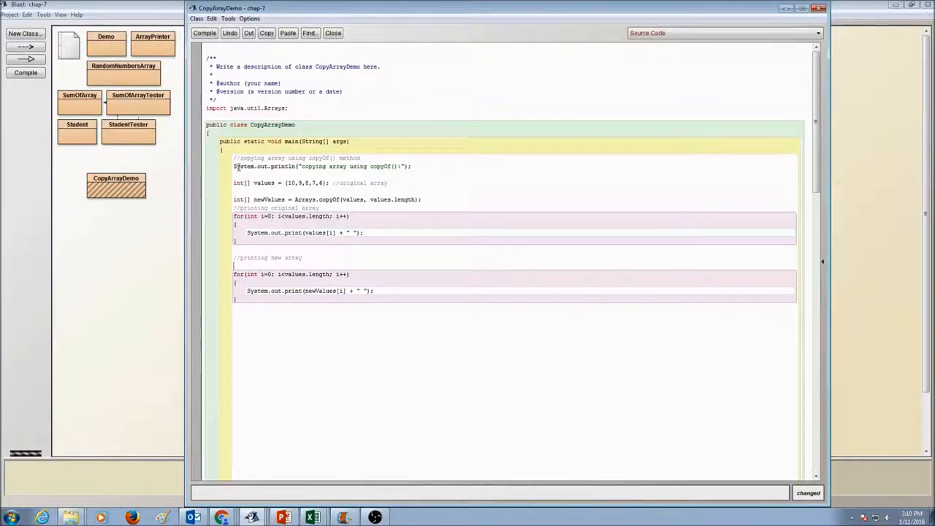
# Copy the copyOf println heading and paste an edited heading above each printing loop.
pyautogui.tripleClick(314, 166)
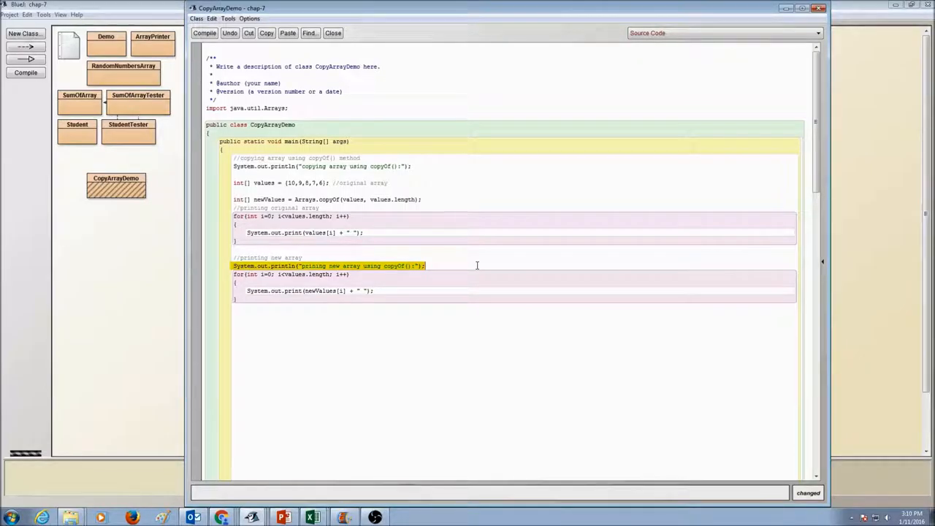
pyautogui.click(319, 266)
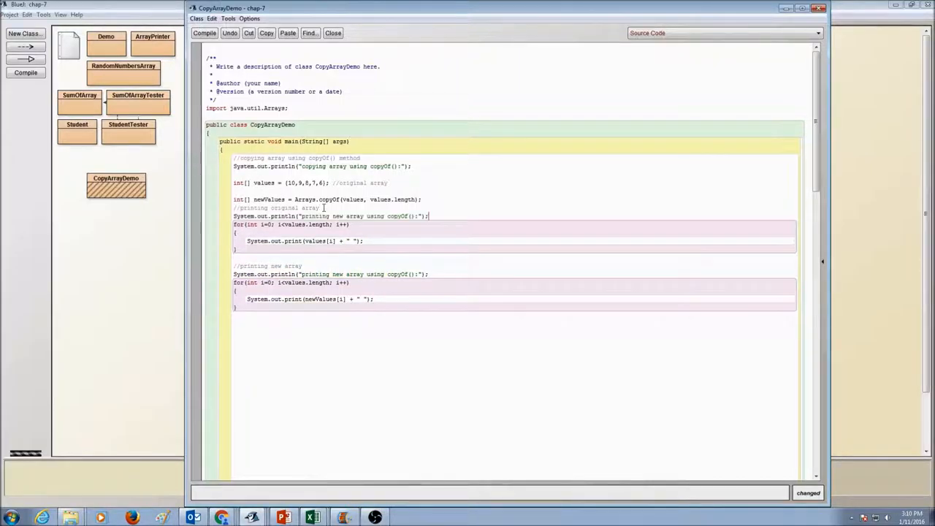
# Compile CopyArrayDemo, run void main(String[] args) and view both arrays printed in the terminal.
pyautogui.click(225, 32)
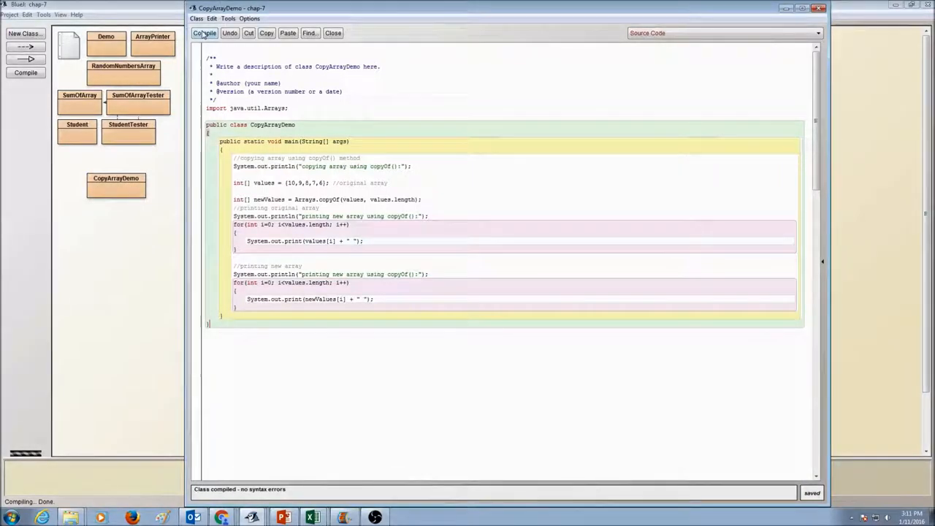
pyautogui.rightClick(115, 183)
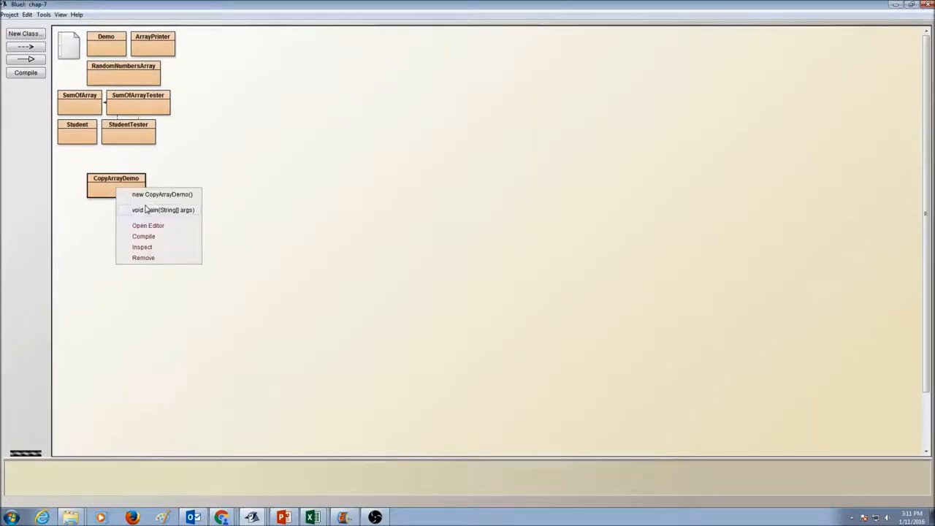
pyautogui.click(158, 211)
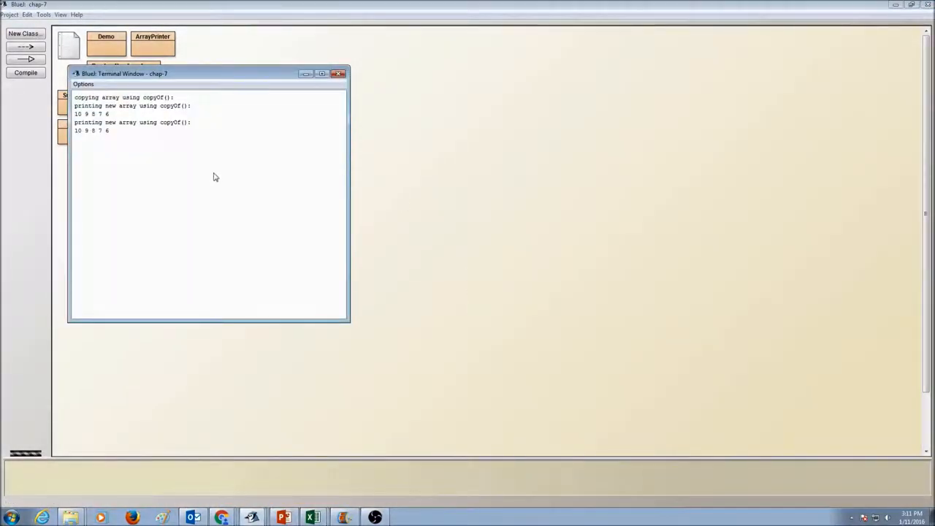
pyautogui.moveTo(338, 82)
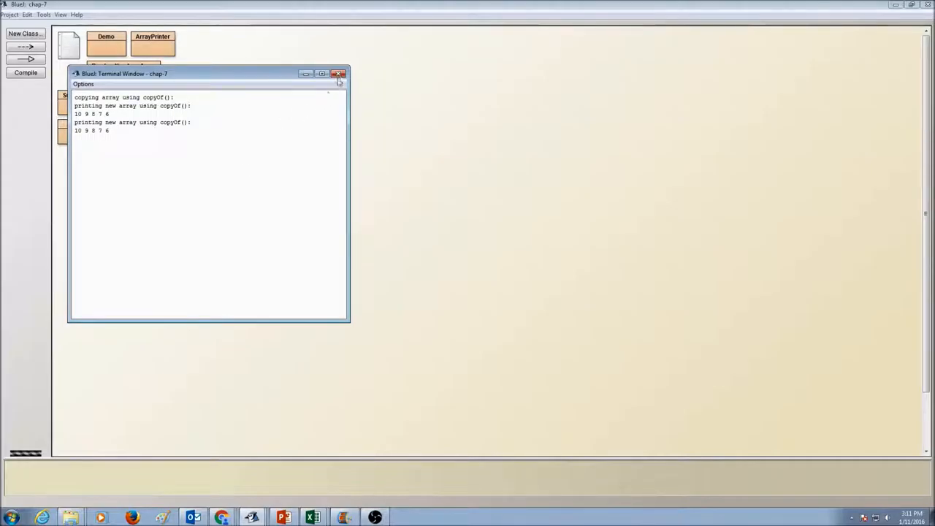
pyautogui.click(339, 73)
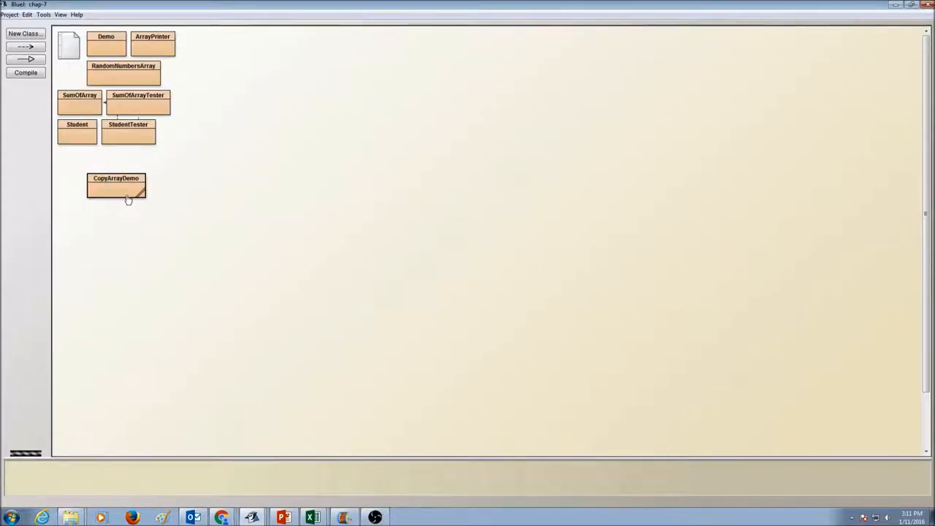
# Reopen the source and begin adding a blank System.out.println() after the first loop.
pyautogui.doubleClick(115, 184)
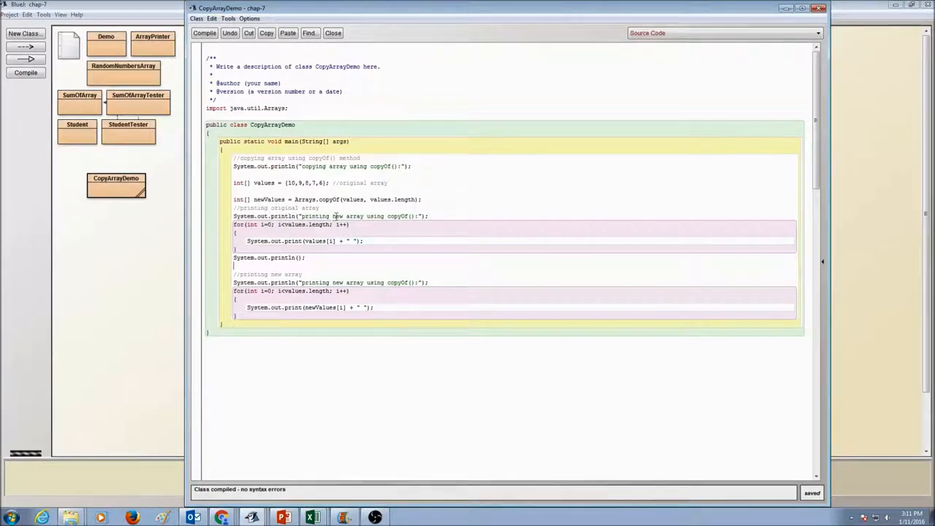
pyautogui.doubleClick(336, 216)
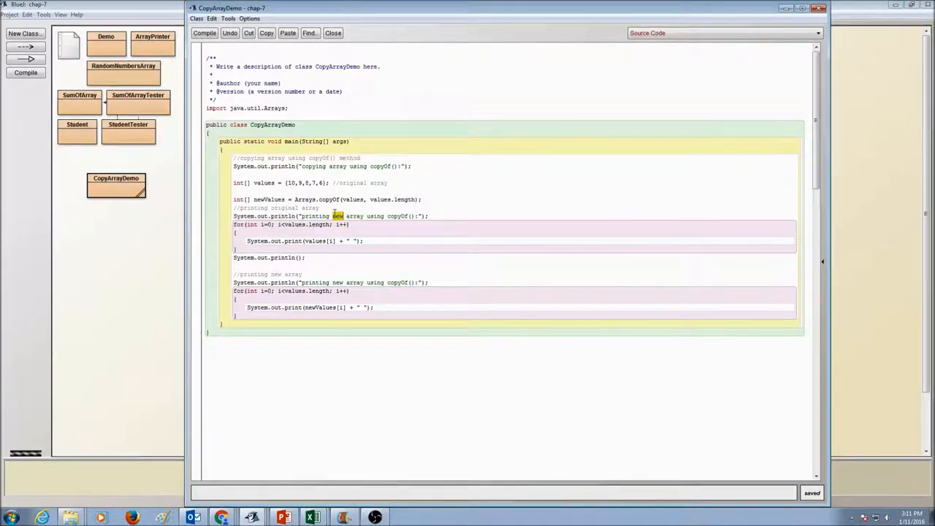